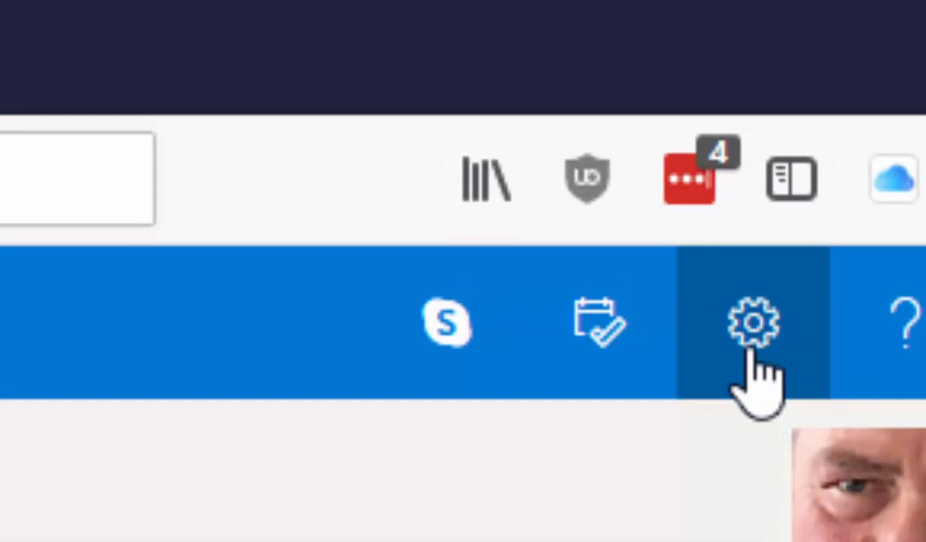
Open Outlook's Junk email settings page and scroll to the empty Safe senders and domains list.
{"action": "left_click", "coordinate": [755, 320]}
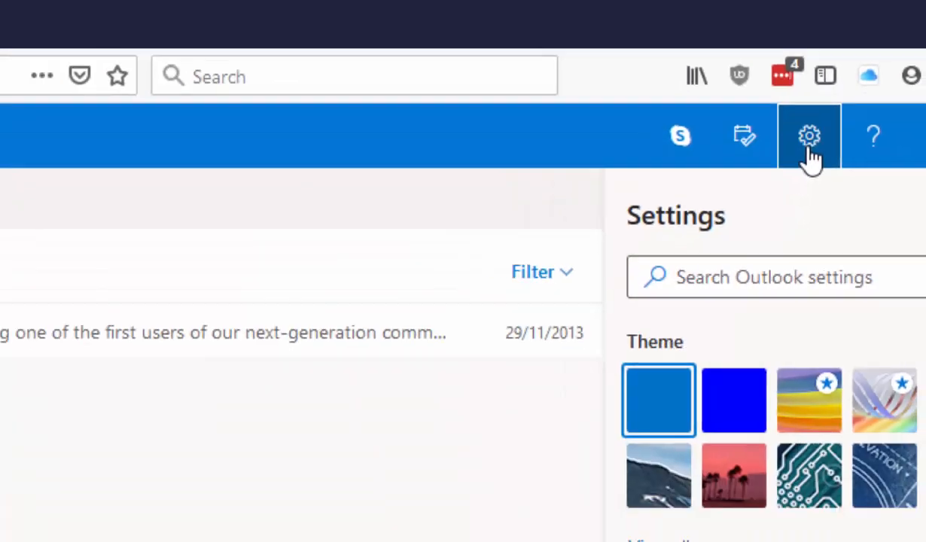
{"action": "scroll", "scroll_direction": "down", "scroll_amount": 3}
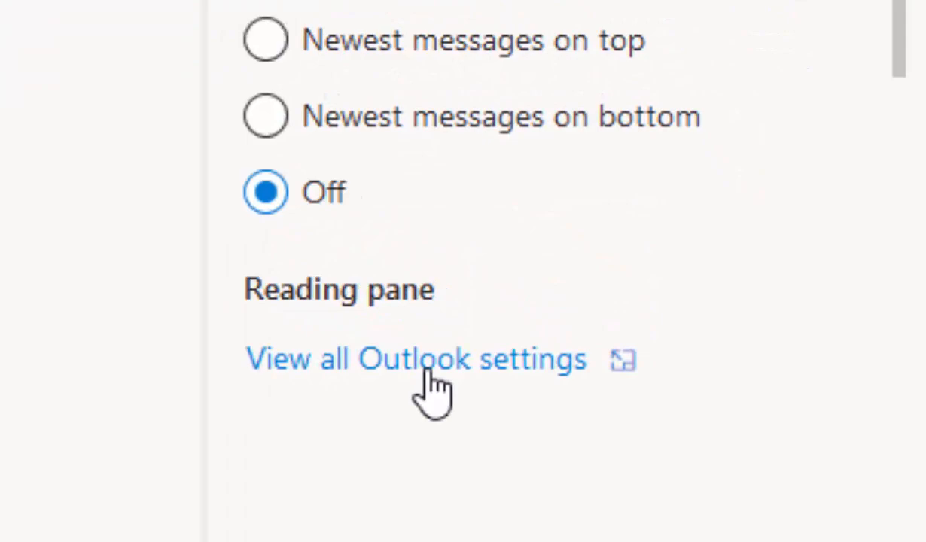
{"action": "left_click", "coordinate": [415, 359]}
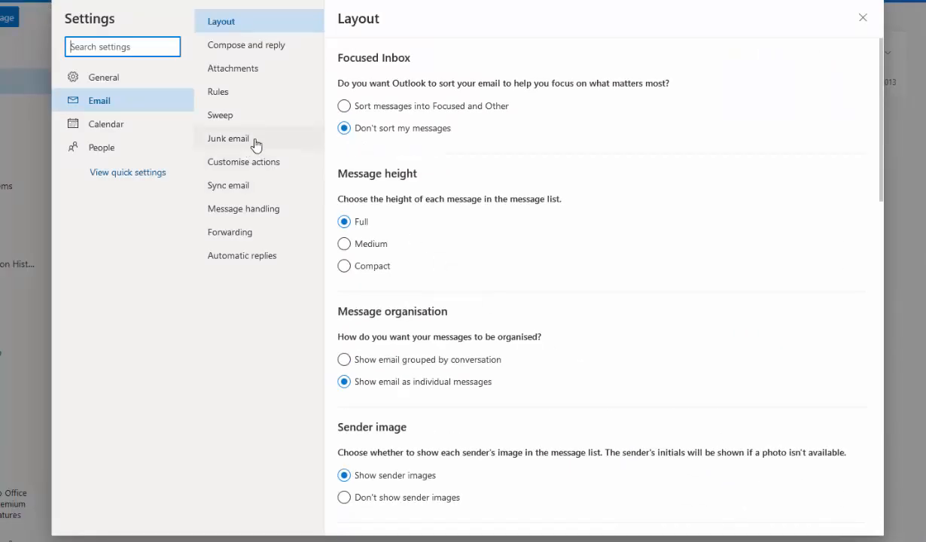
{"action": "left_click", "coordinate": [228, 138]}
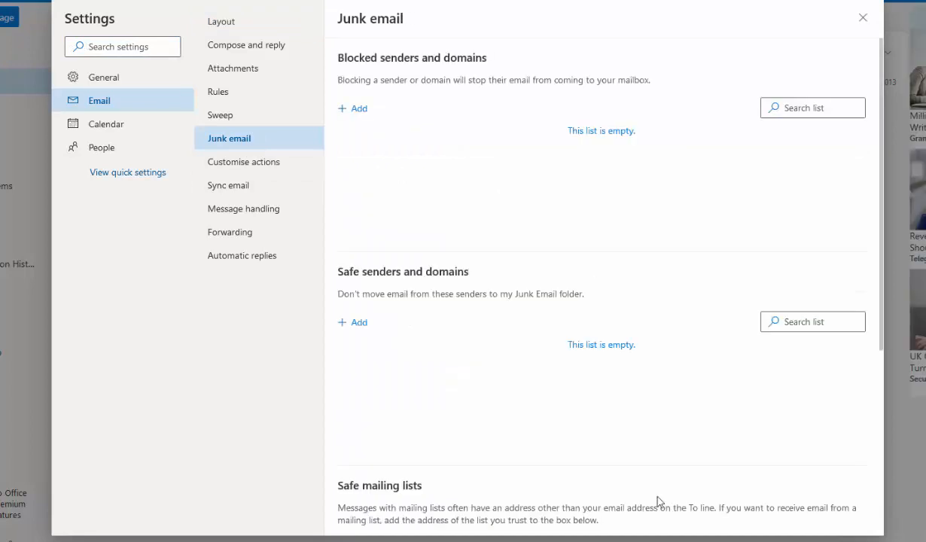
{"action": "scroll", "scroll_direction": "down", "scroll_amount": 3}
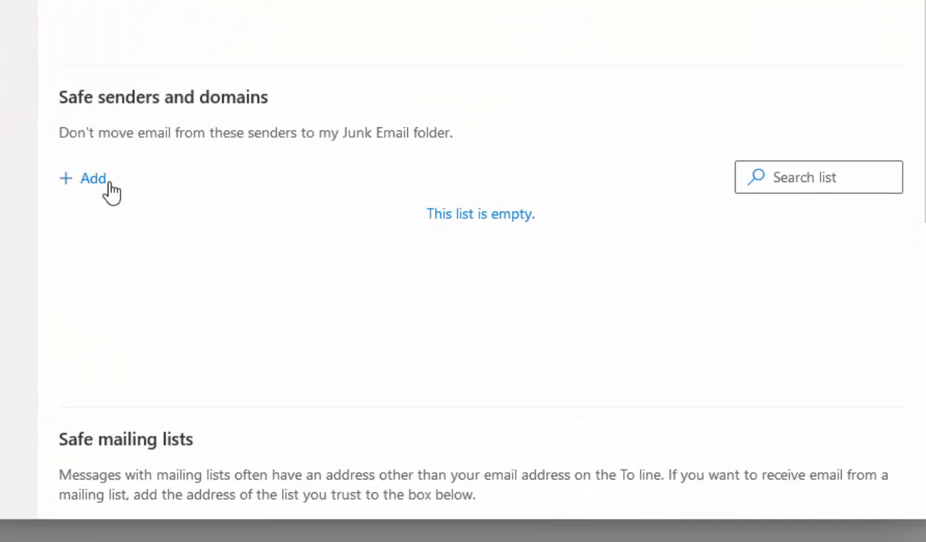
{"action": "left_click", "coordinate": [92, 178]}
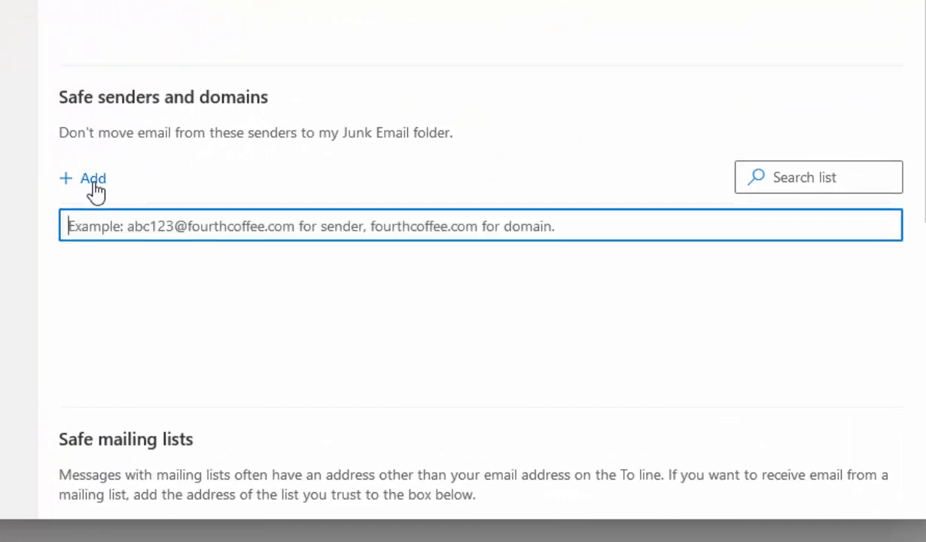
{"action": "mouse_move", "coordinate": [6, 311]}
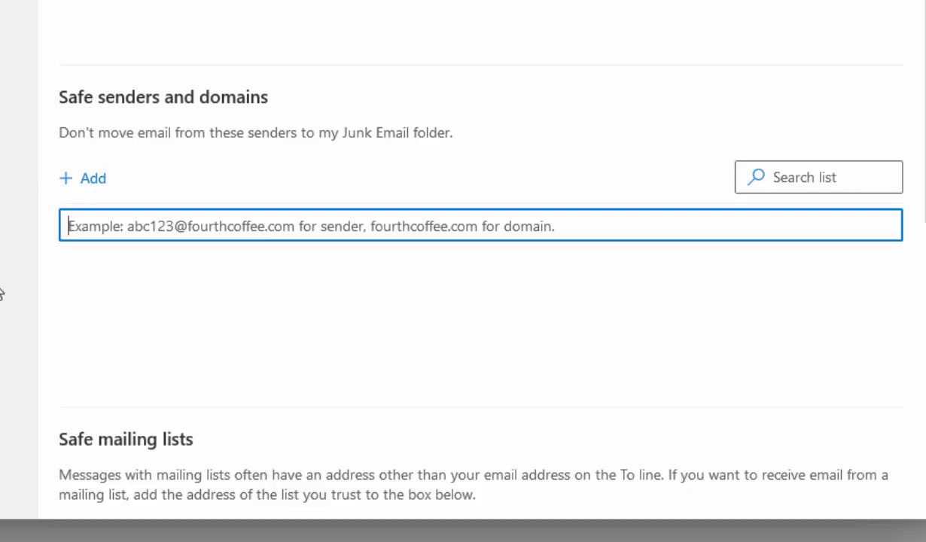
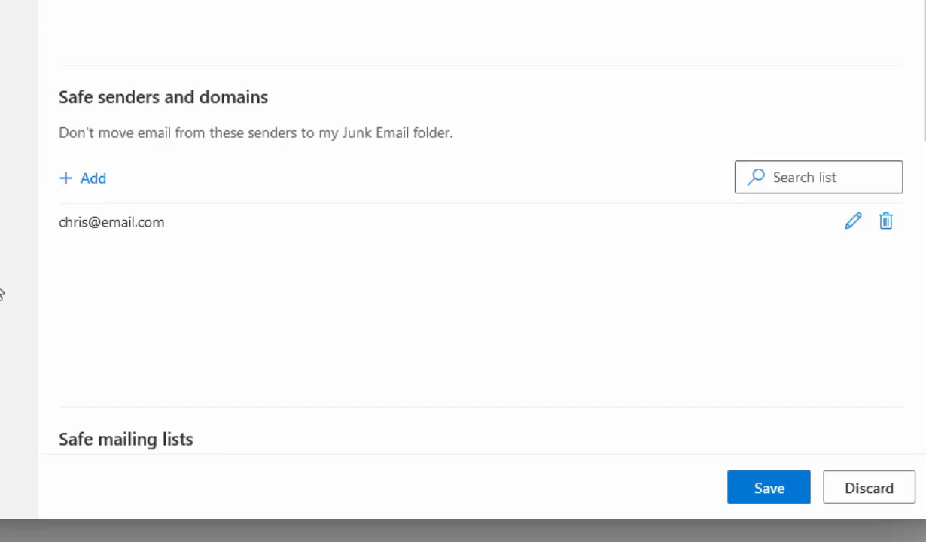
{"action": "mouse_move", "coordinate": [93, 179]}
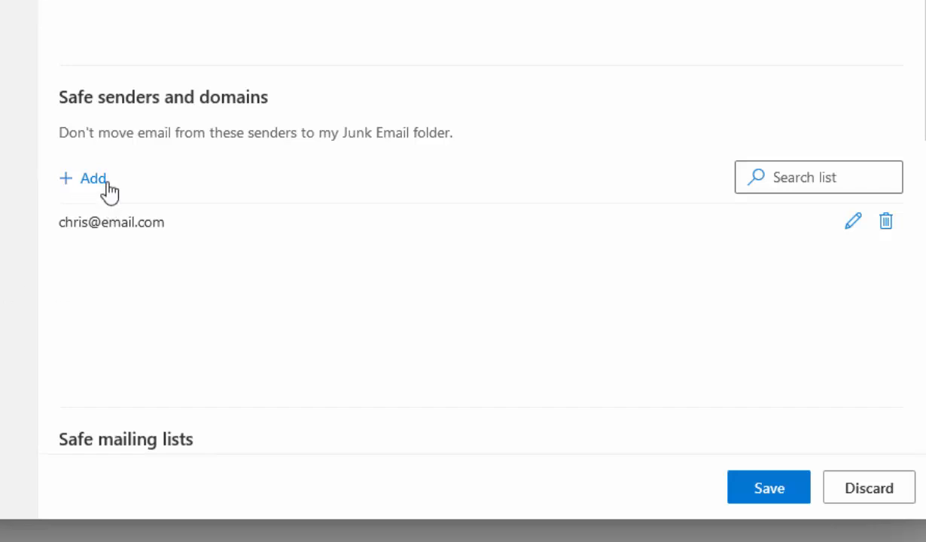
Add the email.com domain as a safe sender entry.
{"action": "left_click", "coordinate": [90, 178]}
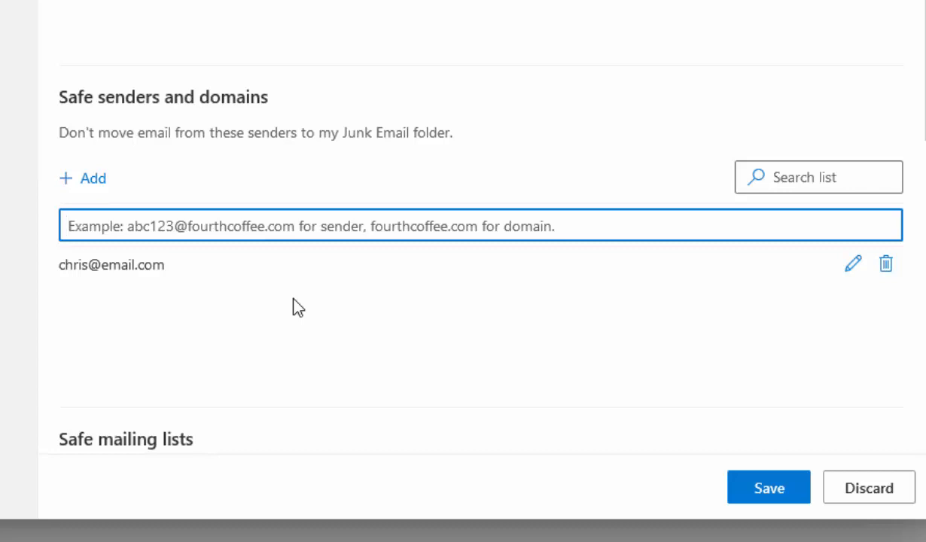
{"action": "type", "text": "email.com"}
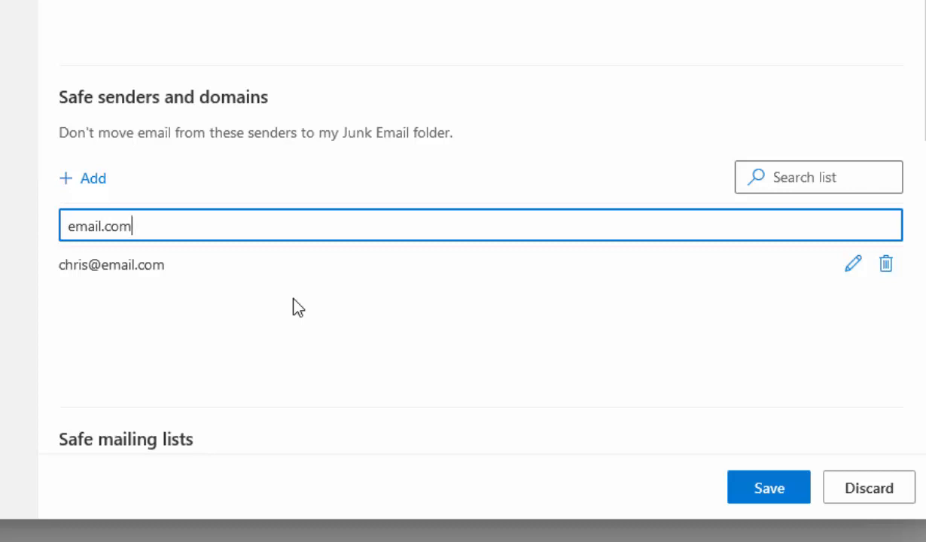
{"action": "key", "text": "Enter"}
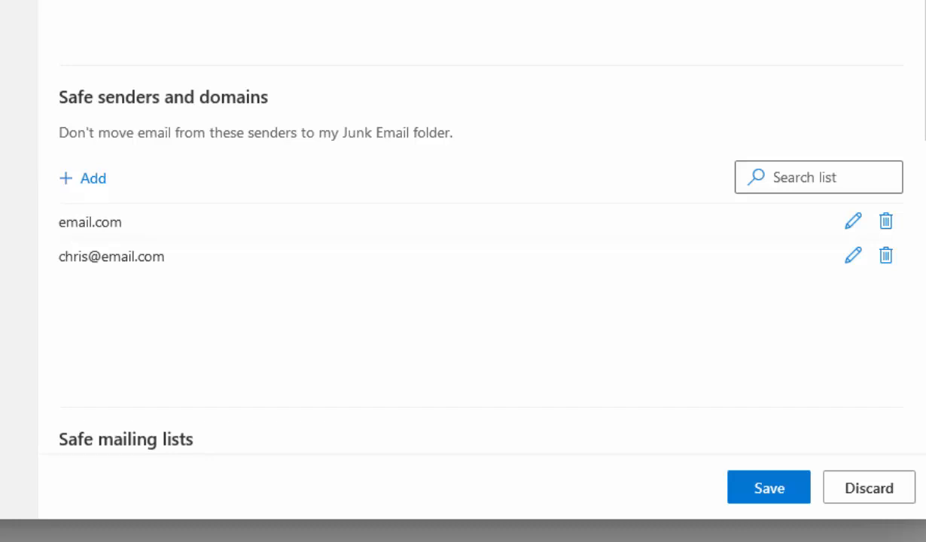
{"action": "mouse_move", "coordinate": [168, 331]}
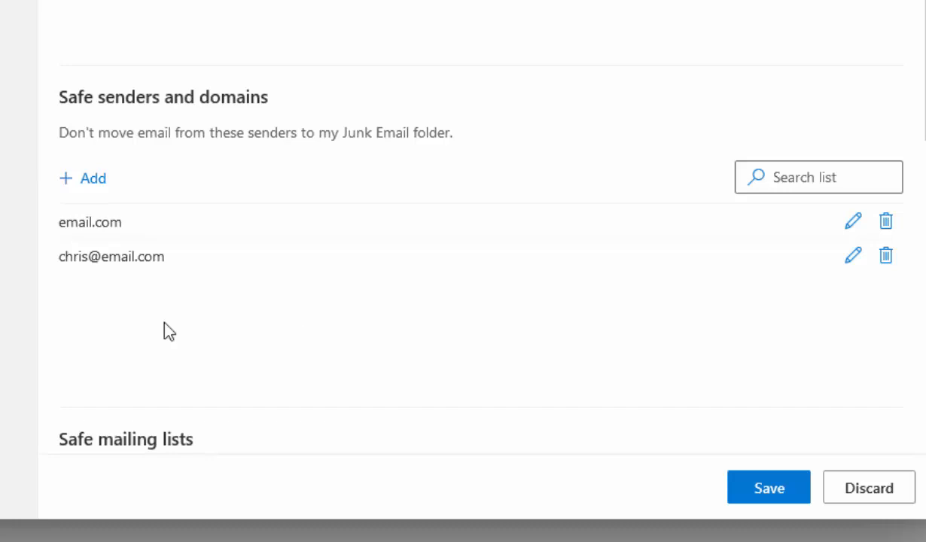
{"action": "mouse_move", "coordinate": [128, 243]}
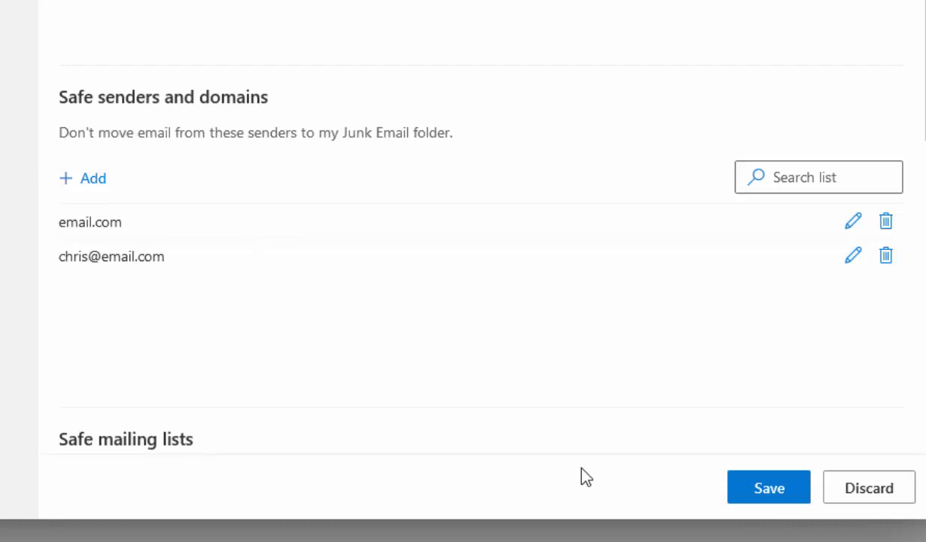
{"action": "mouse_move", "coordinate": [768, 487]}
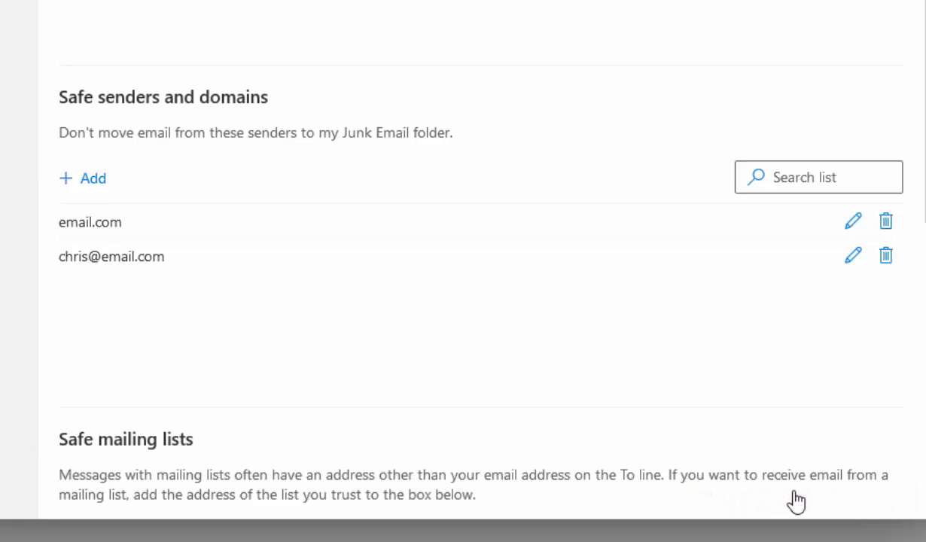
{"action": "mouse_move", "coordinate": [848, 317]}
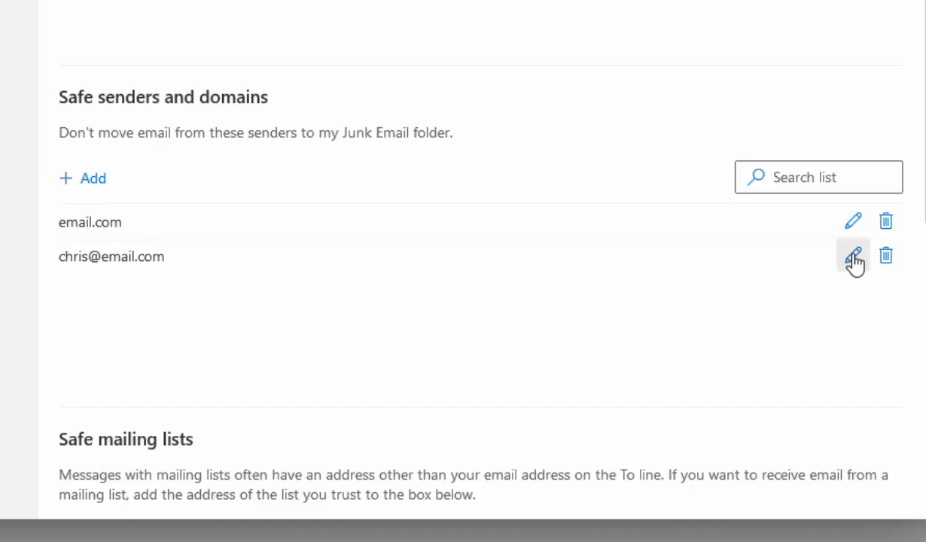
{"action": "left_click", "coordinate": [852, 256]}
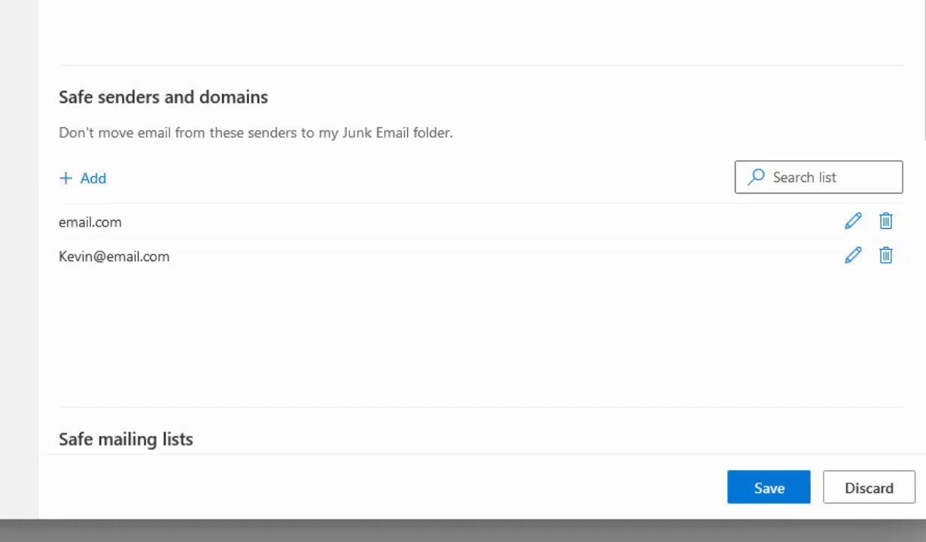
{"action": "mouse_move", "coordinate": [769, 523]}
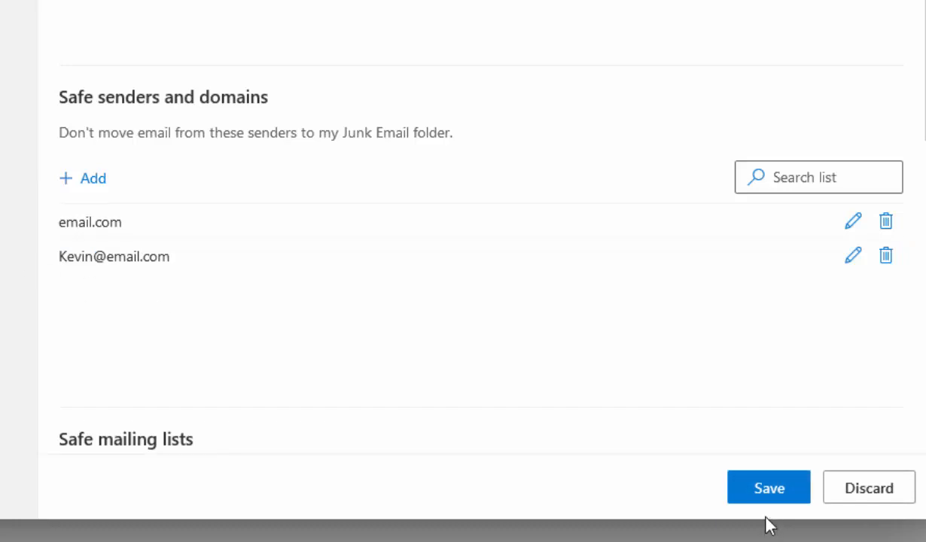
{"action": "scroll", "scroll_direction": "down", "scroll_amount": 3}
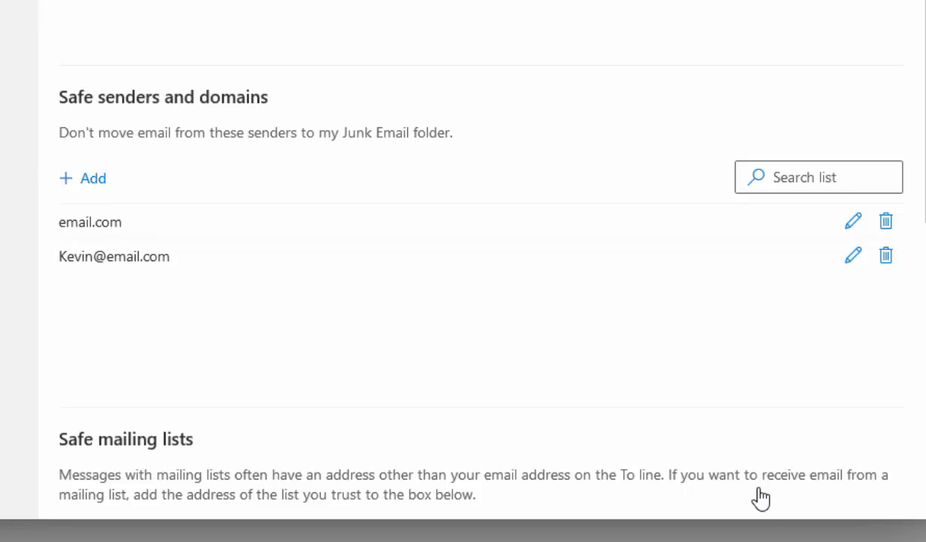
{"action": "mouse_move", "coordinate": [901, 281]}
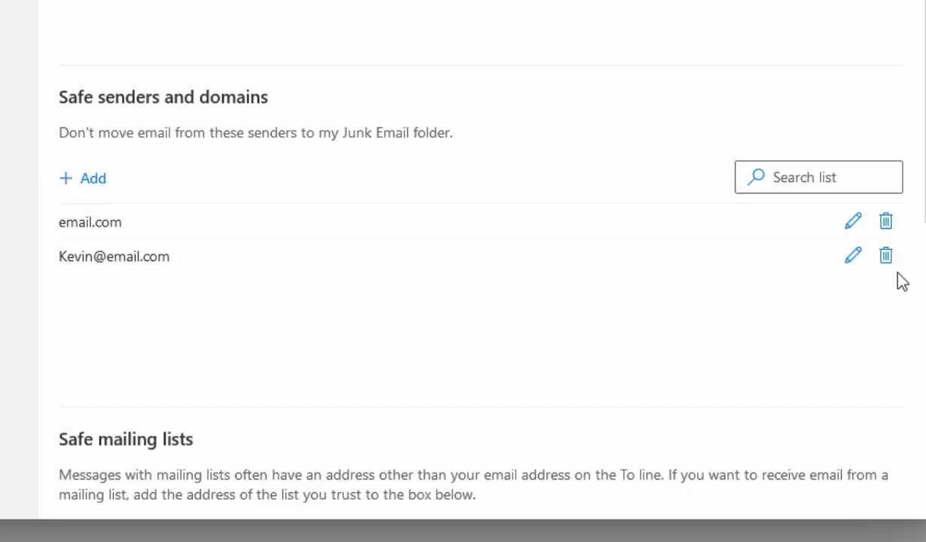
{"action": "mouse_move", "coordinate": [886, 220]}
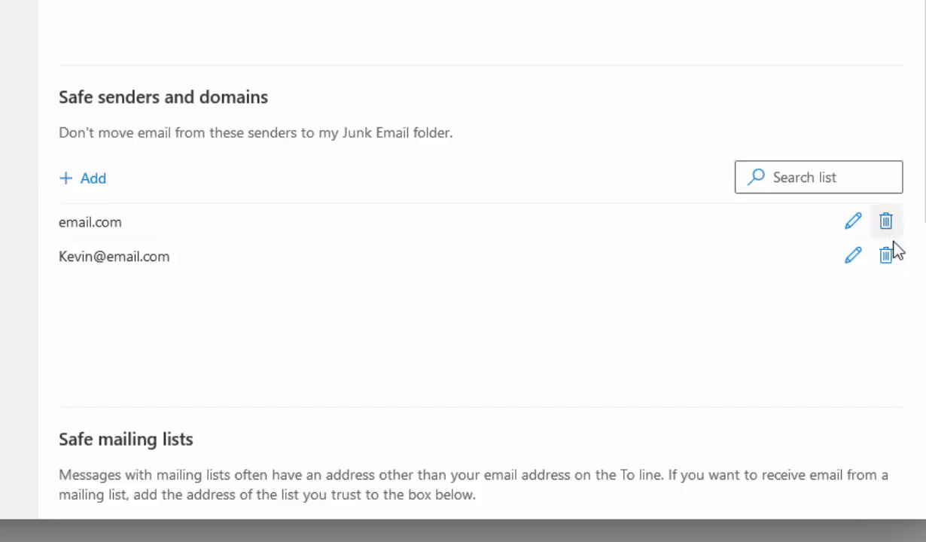
Delete the individual sender address, leaving only email.com, and save.
{"action": "left_click", "coordinate": [885, 255]}
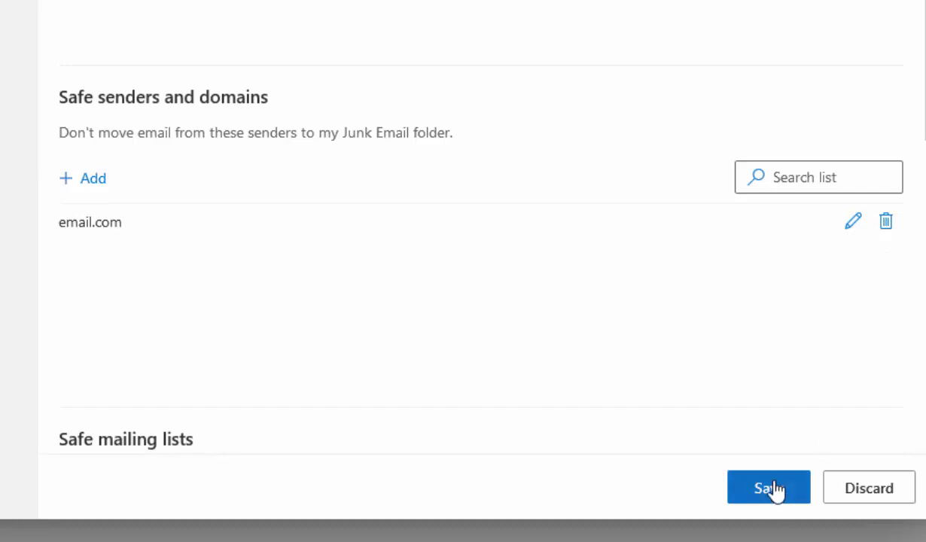
{"action": "scroll", "scroll_direction": "down", "scroll_amount": 3}
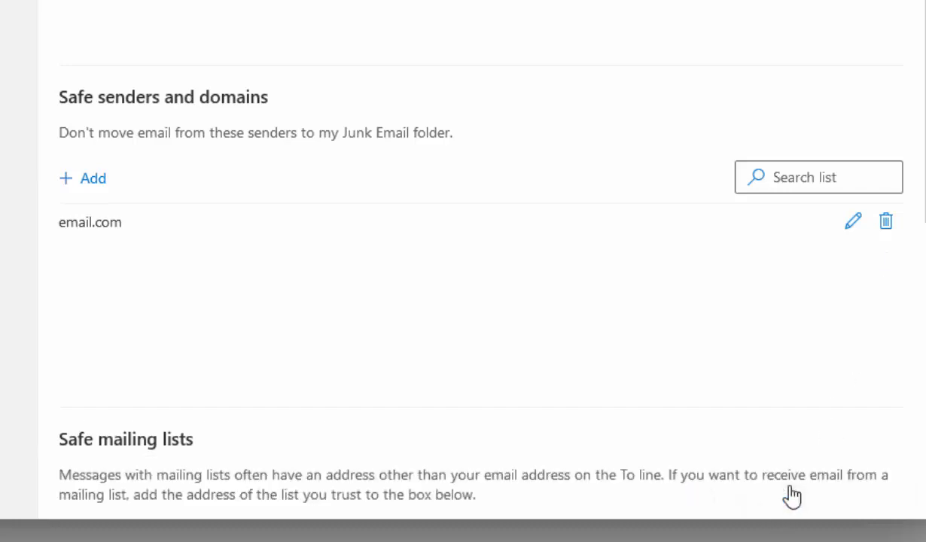